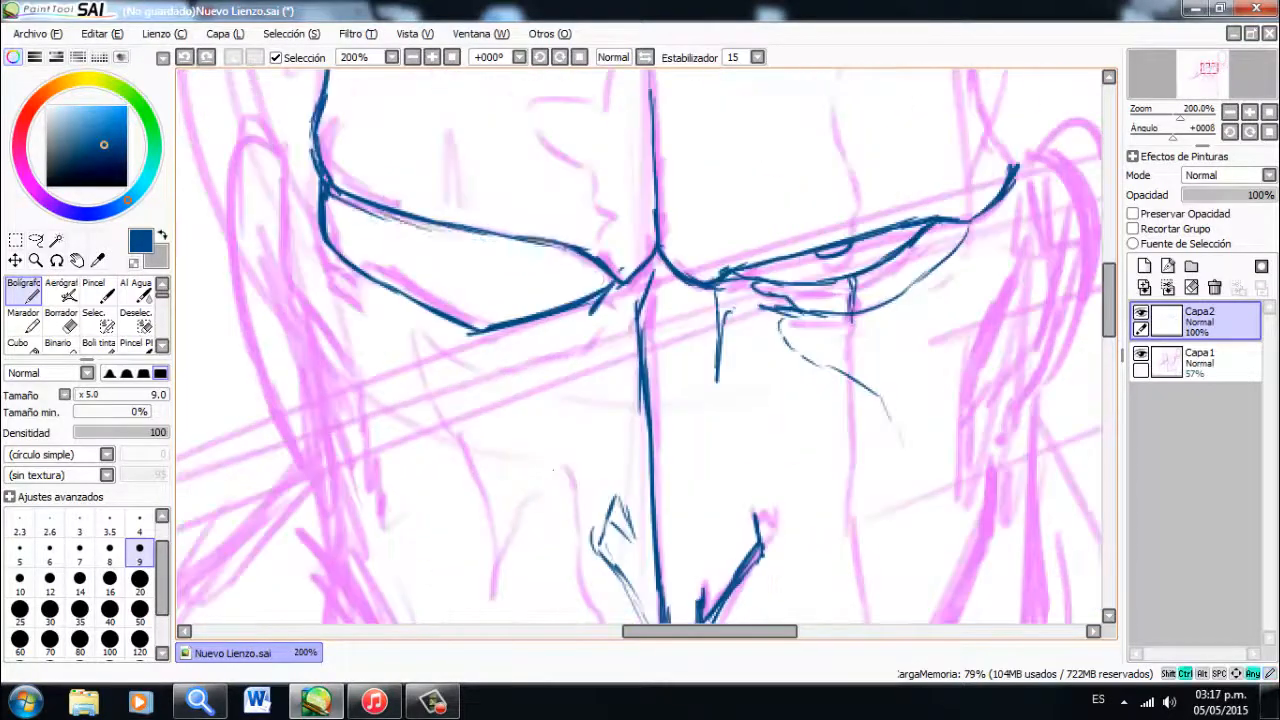
# - Ink Kenpachi's face and hair over the pink sketch, hatching vertical shadow strokes down one side
pyautogui.scroll(-3)
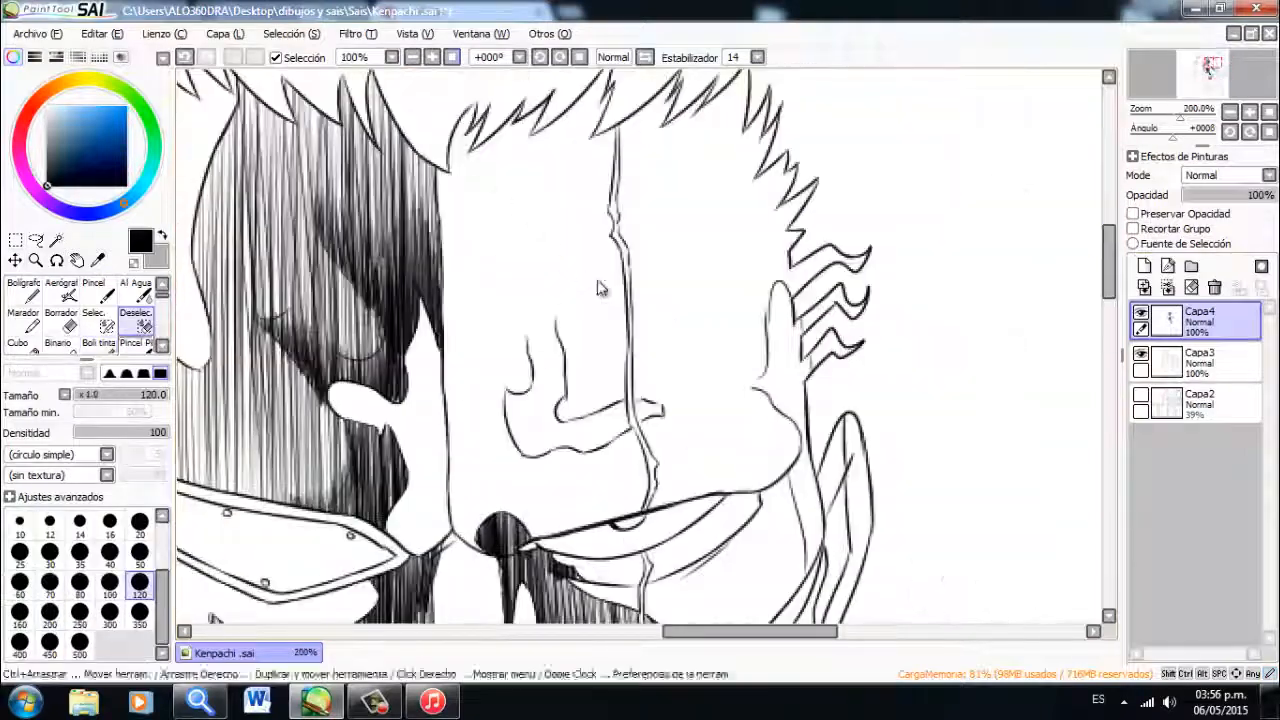
# - Create the Globos layer, rename Lineart 1 and 2, and outline an oval tailed balloon
pyautogui.click(97, 325)
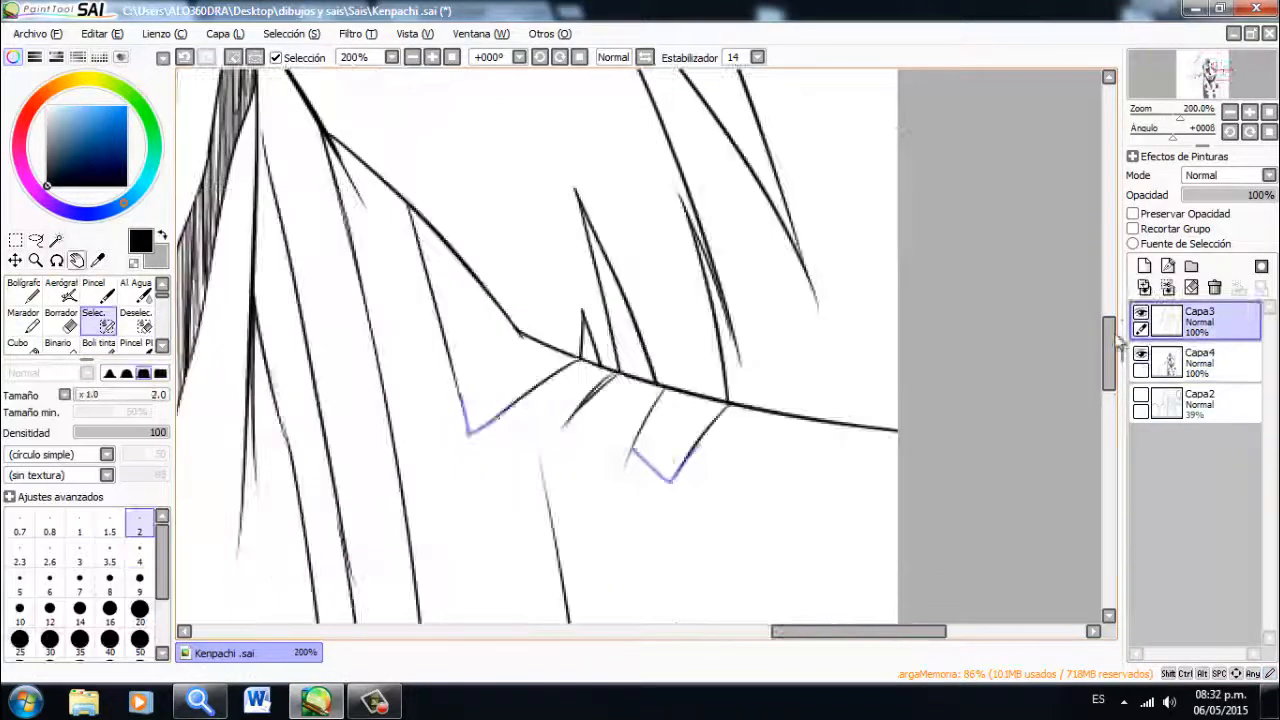
pyautogui.click(1195, 362)
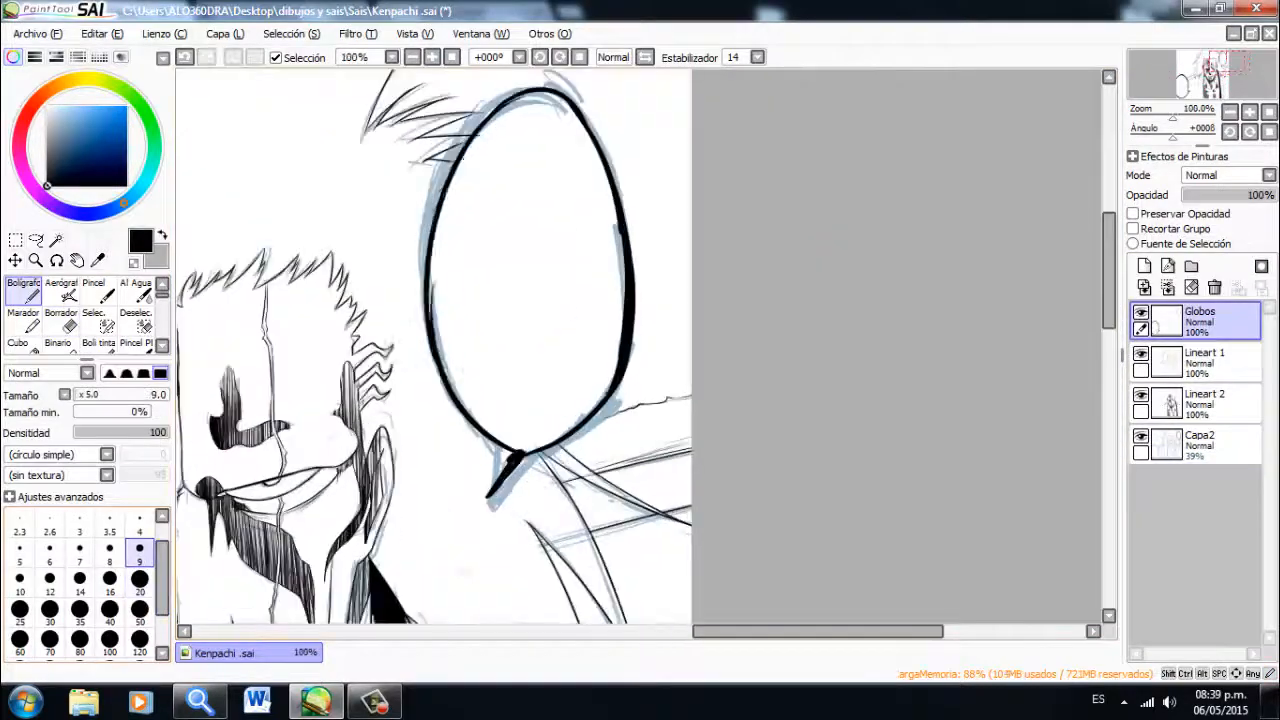
# - Group the line layers into a Lineart folder and ink the long outer hair spikes
pyautogui.click(60, 322)
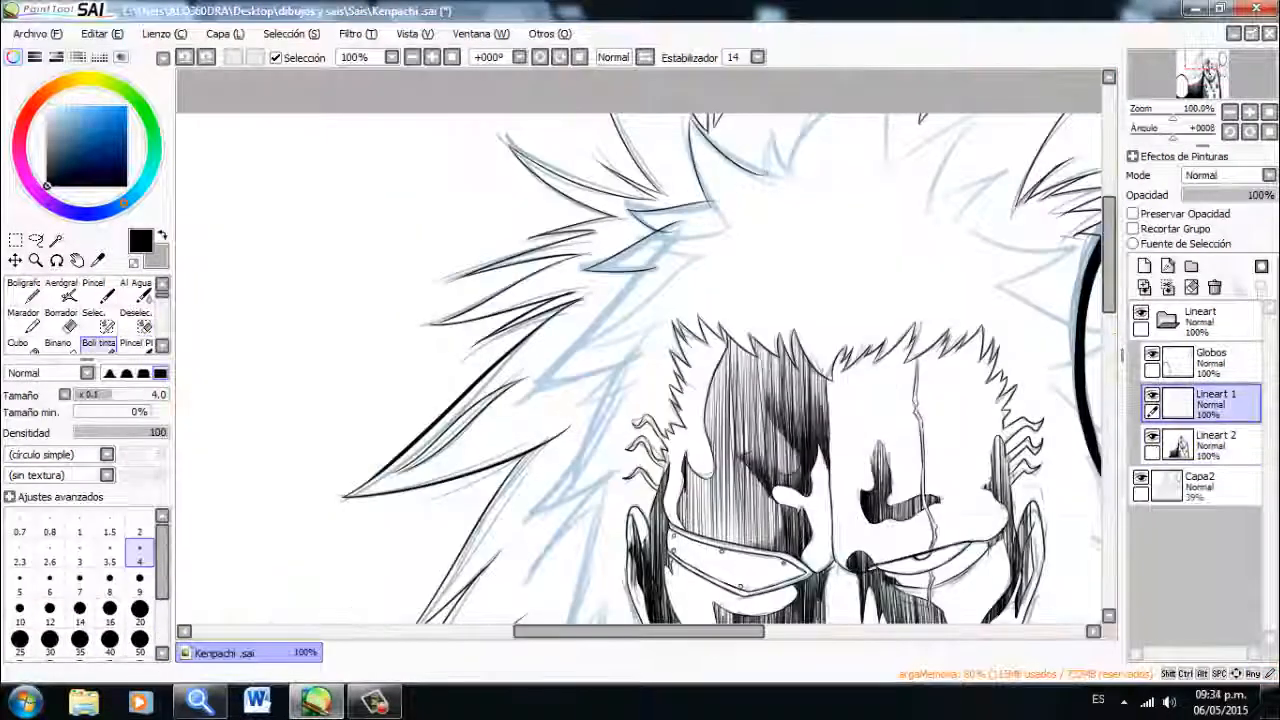
pyautogui.click(18, 327)
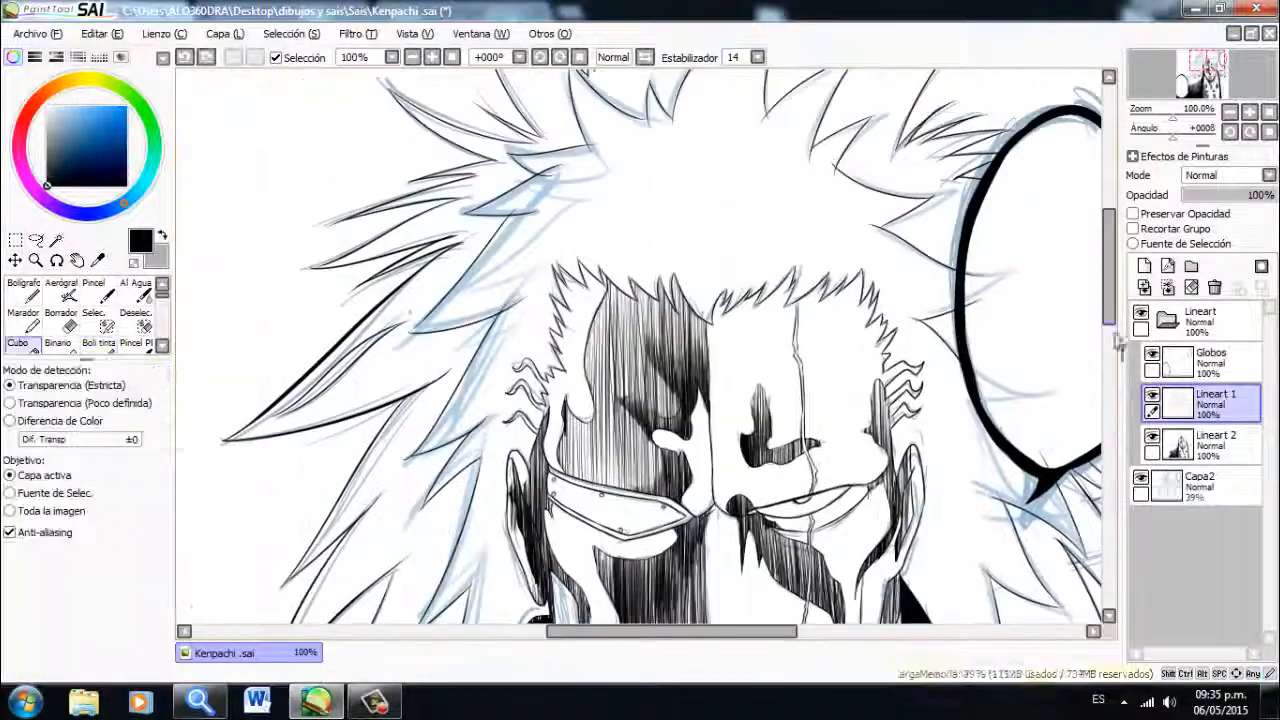